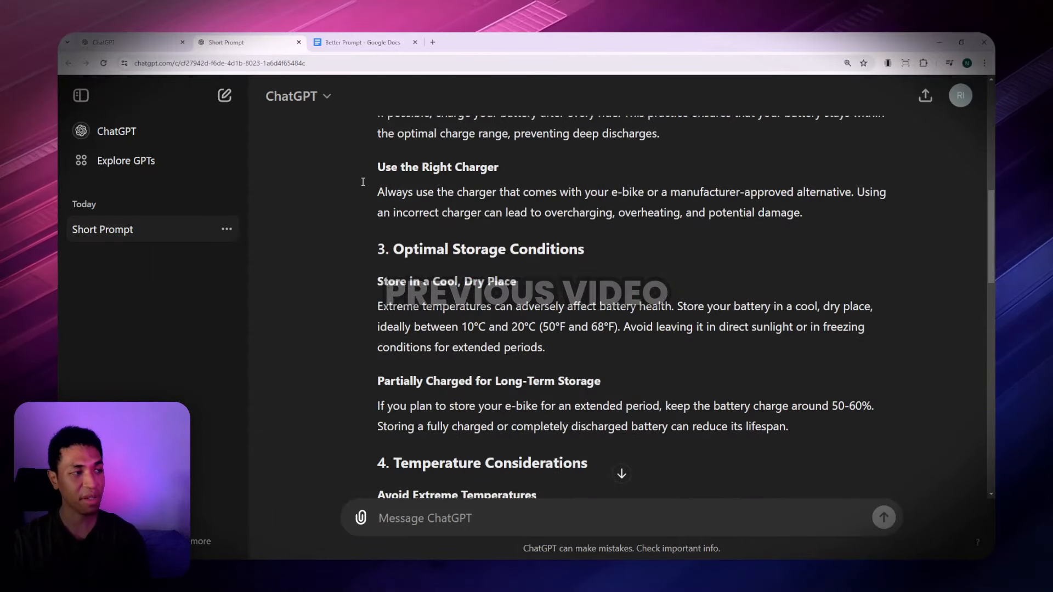
Step: Start a fresh, empty ChatGPT conversation ready for a new prompt
{"action": "left_click", "coordinate": [242, 43]}
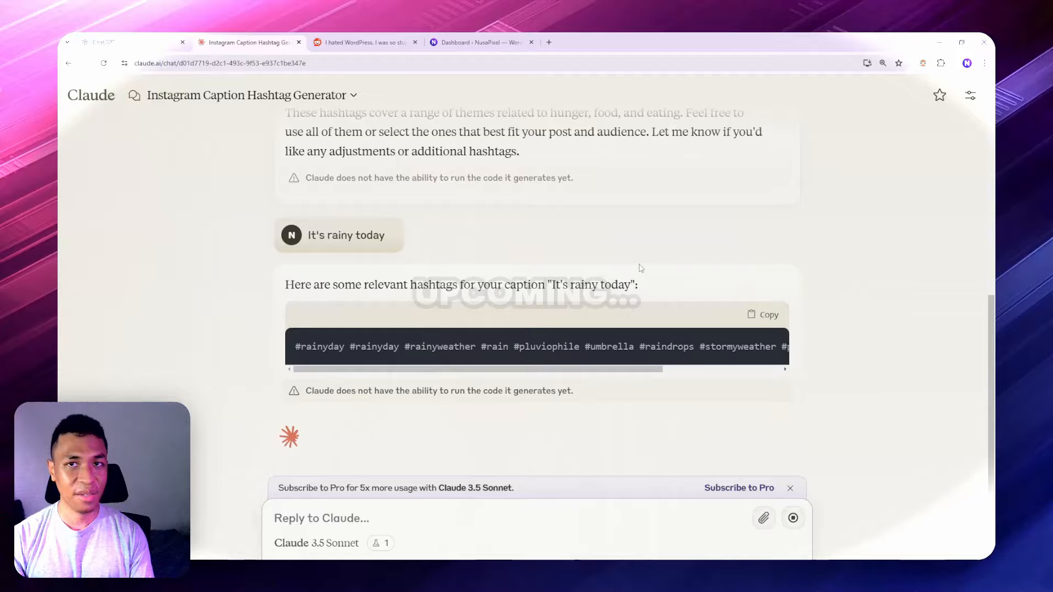
{"action": "left_click", "coordinate": [245, 43]}
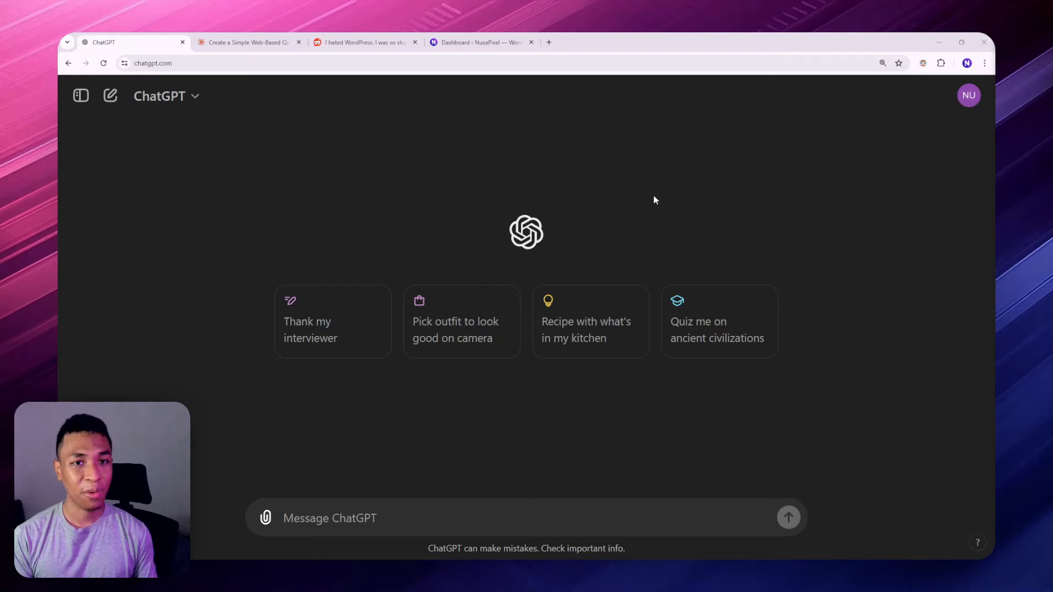
{"action": "mouse_move", "coordinate": [647, 200]}
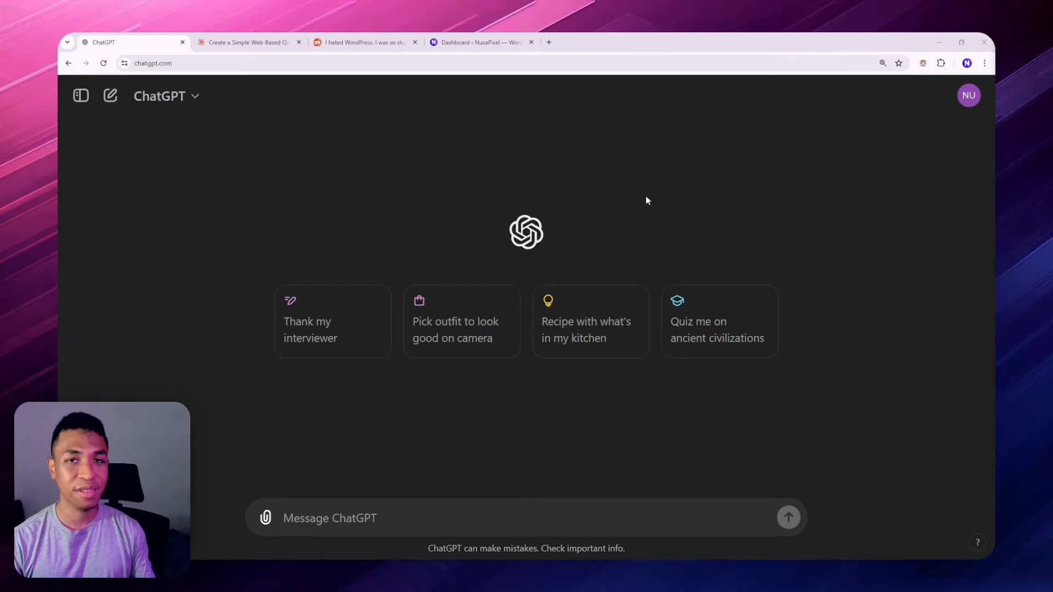
{"action": "mouse_move", "coordinate": [601, 108]}
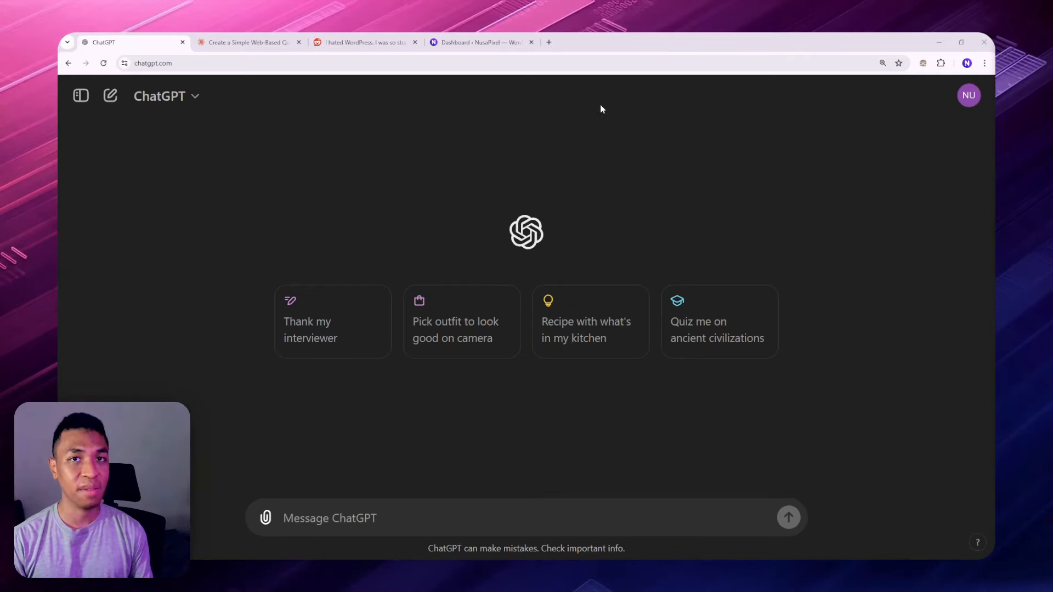
{"action": "mouse_move", "coordinate": [684, 258]}
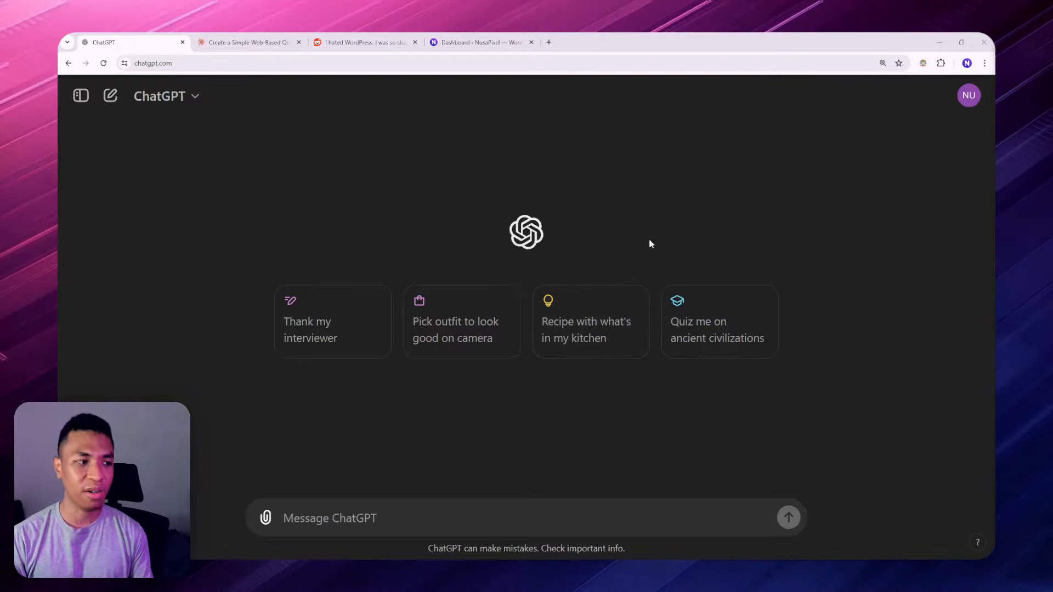
{"action": "mouse_move", "coordinate": [831, 210]}
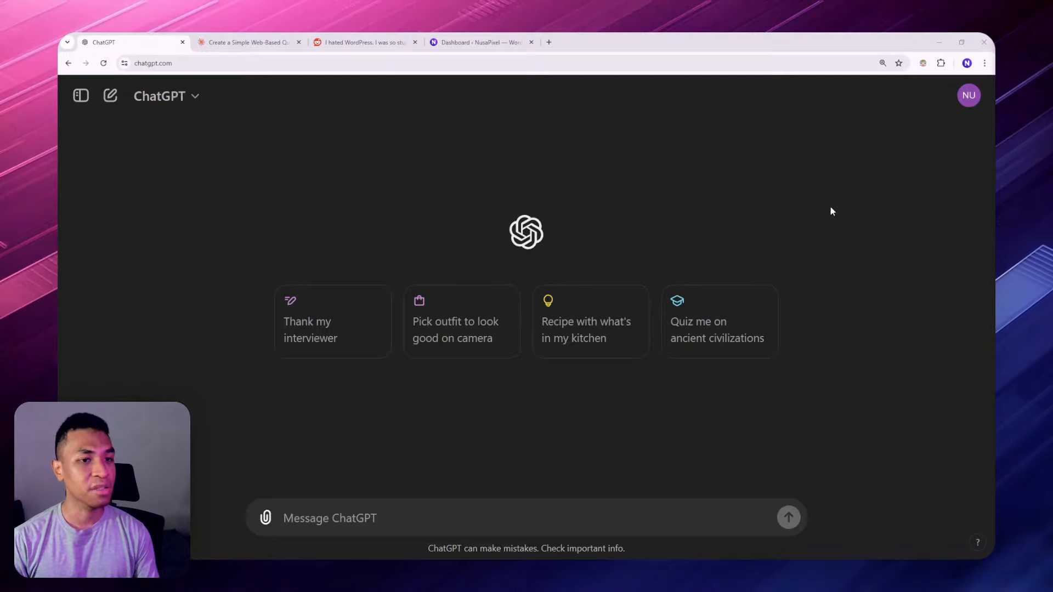
{"action": "mouse_move", "coordinate": [862, 396]}
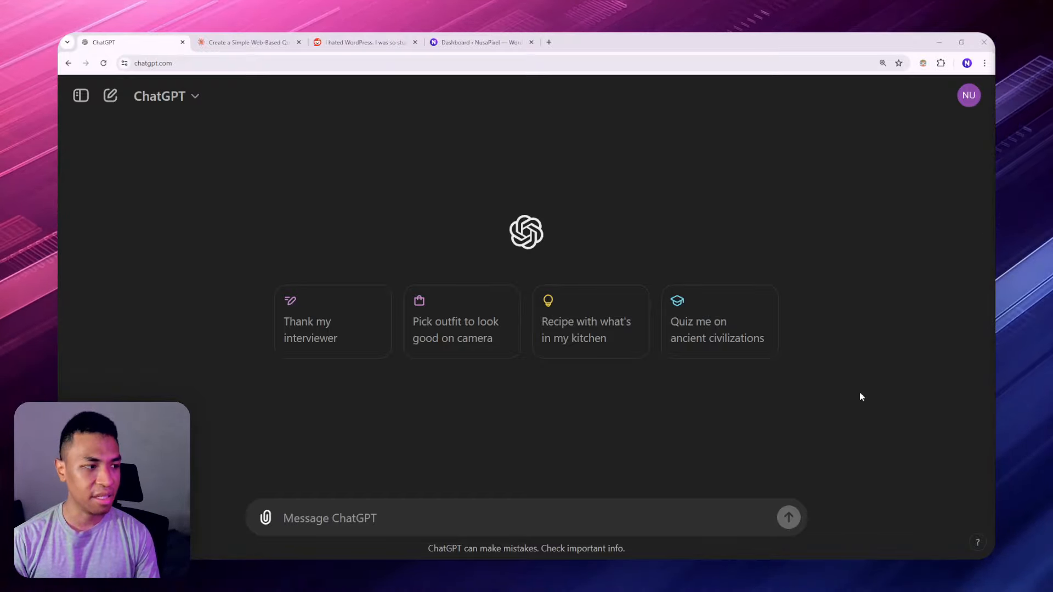
Step: Draft a prompt asking for a short Reddit post on 'Why pineapple belongs to pizza' in an example's format
{"action": "type", "text": "Write a short Reddit post about \"Why pineapple belongs to pizza\" in the format of the following example, capturing the essence, tone, and style. Here is the example:"}
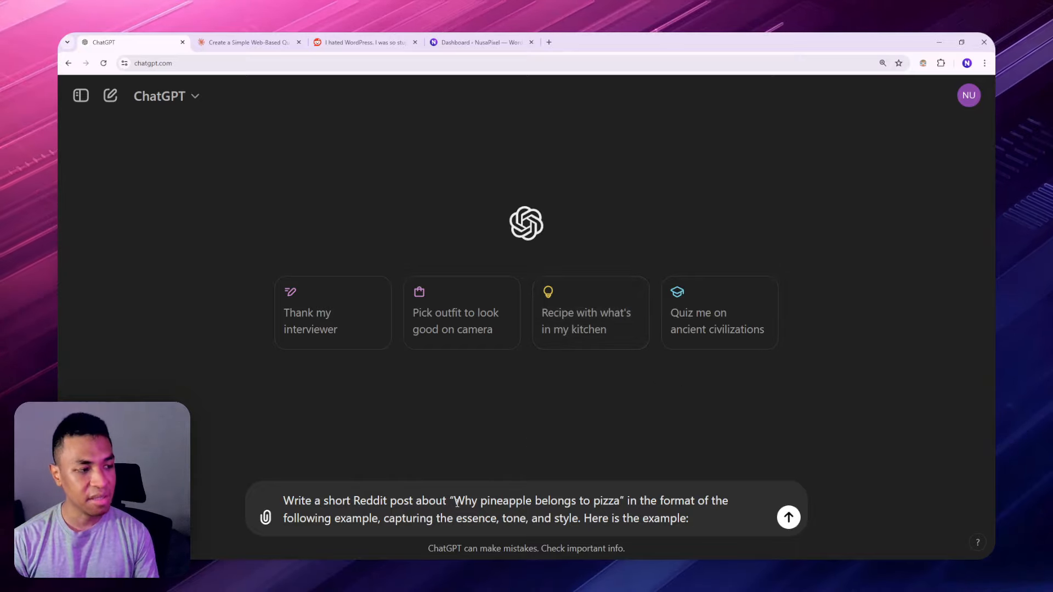
Step: Copy the WordPress Reddit post body from Reddit and paste it after the ChatGPT prompt as the example
{"action": "left_click_drag", "start_coordinate": [454, 501], "coordinate": [618, 502]}
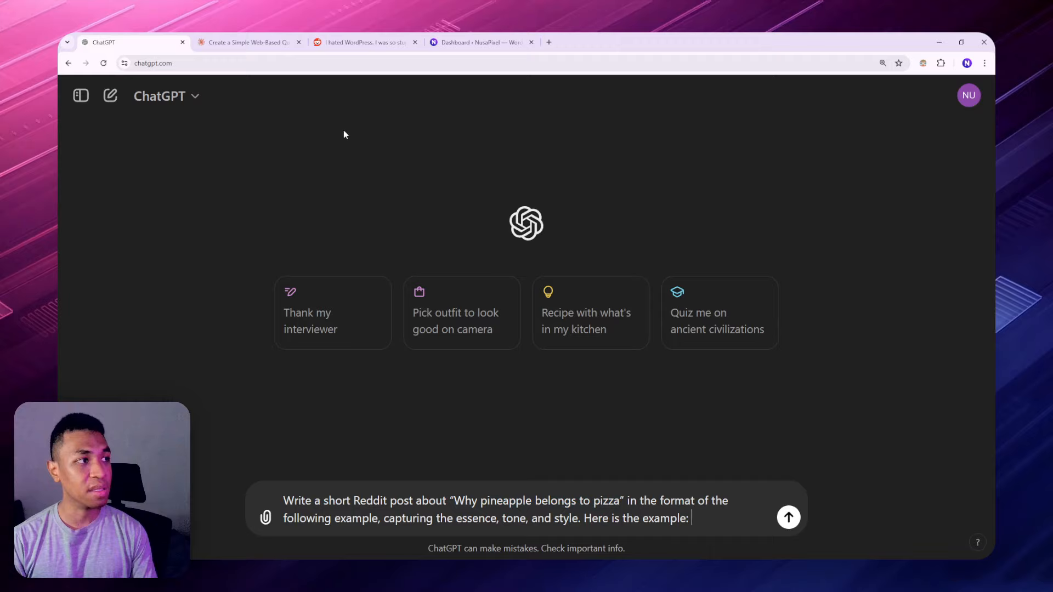
{"action": "left_click", "coordinate": [363, 43]}
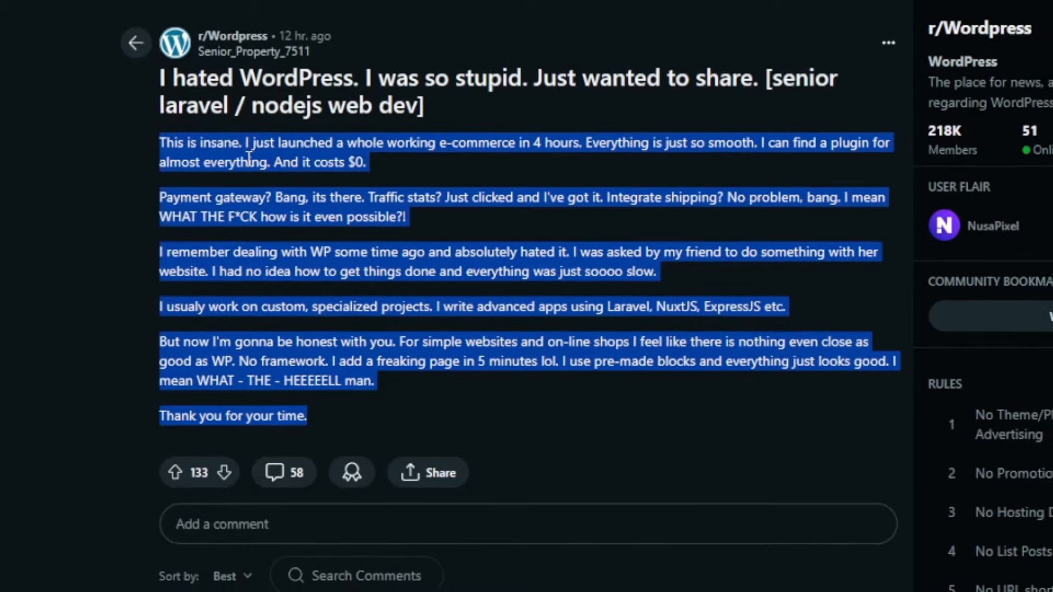
{"action": "left_click", "coordinate": [127, 42]}
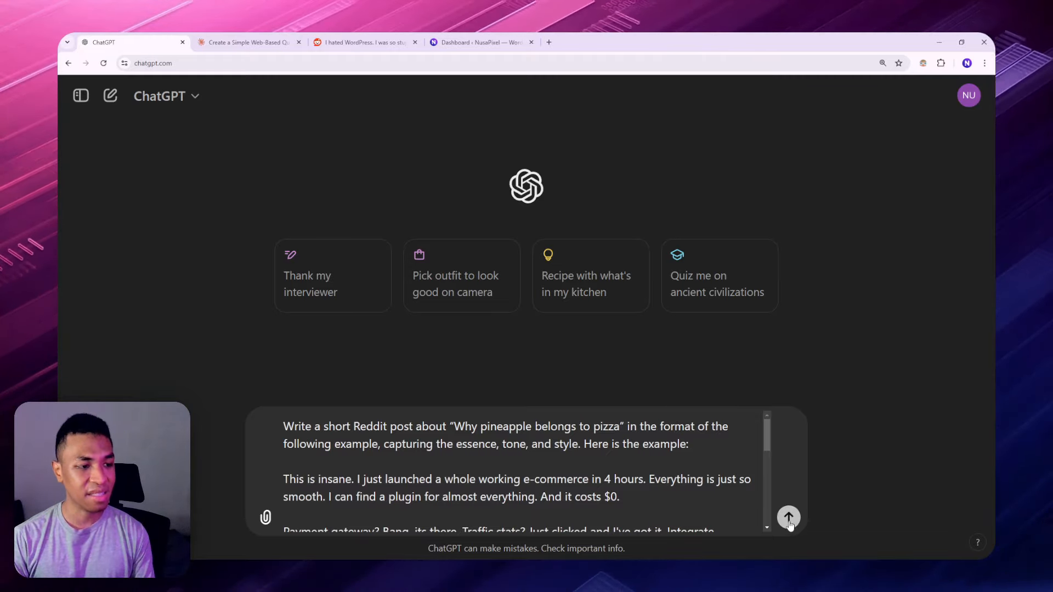
Step: Send the prompt so ChatGPT generates the pineapple-on-pizza Reddit post imitating the example
{"action": "left_click", "coordinate": [788, 517]}
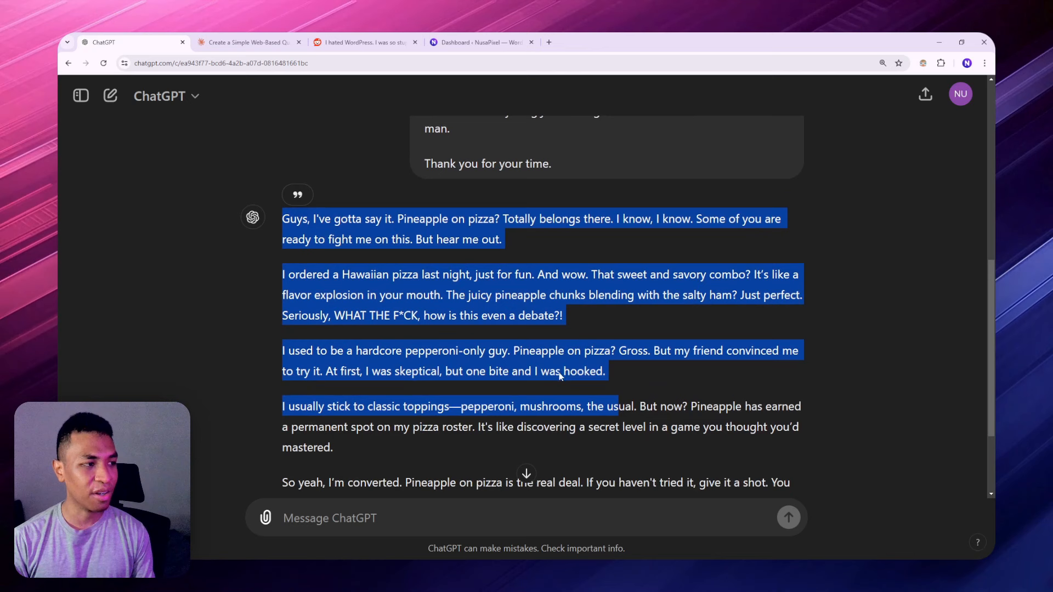
Step: Compare the original WordPress Reddit post with the generated pineapple post, then return to a new chat
{"action": "left_click", "coordinate": [363, 42]}
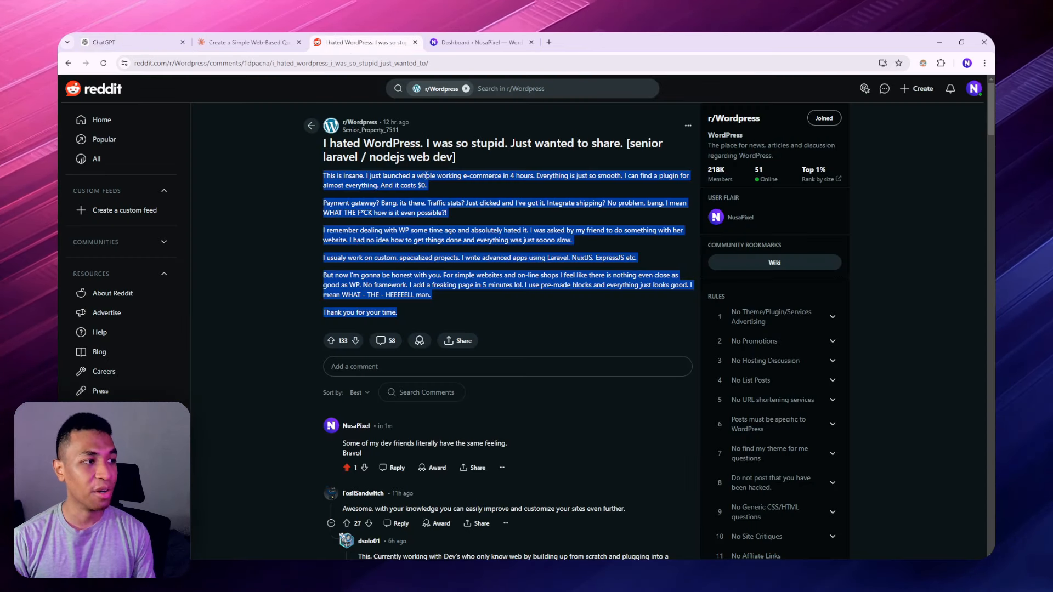
{"action": "left_click", "coordinate": [101, 43]}
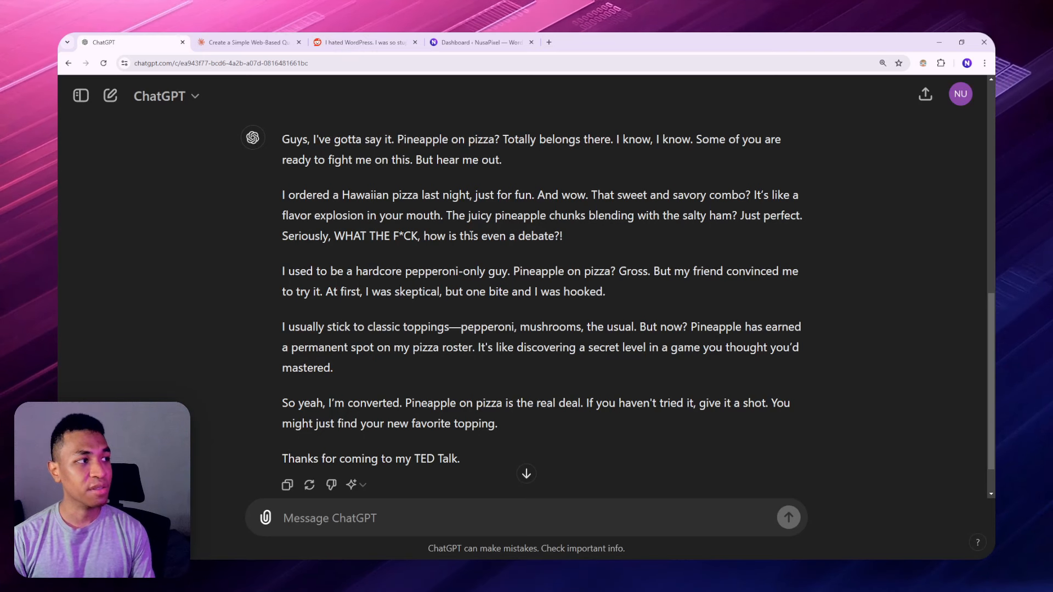
{"action": "mouse_move", "coordinate": [593, 338]}
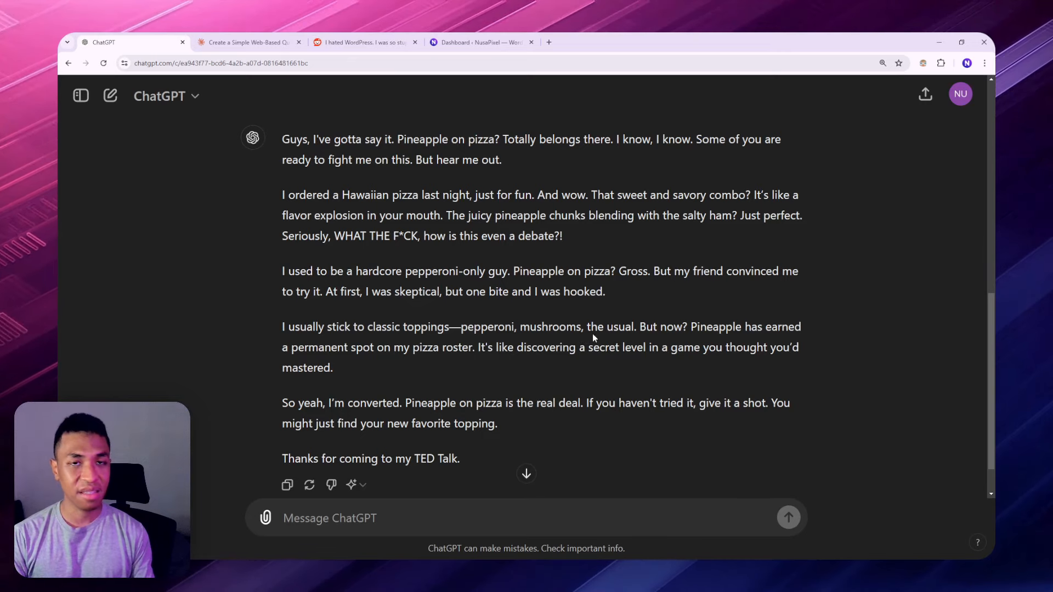
{"action": "mouse_move", "coordinate": [711, 368]}
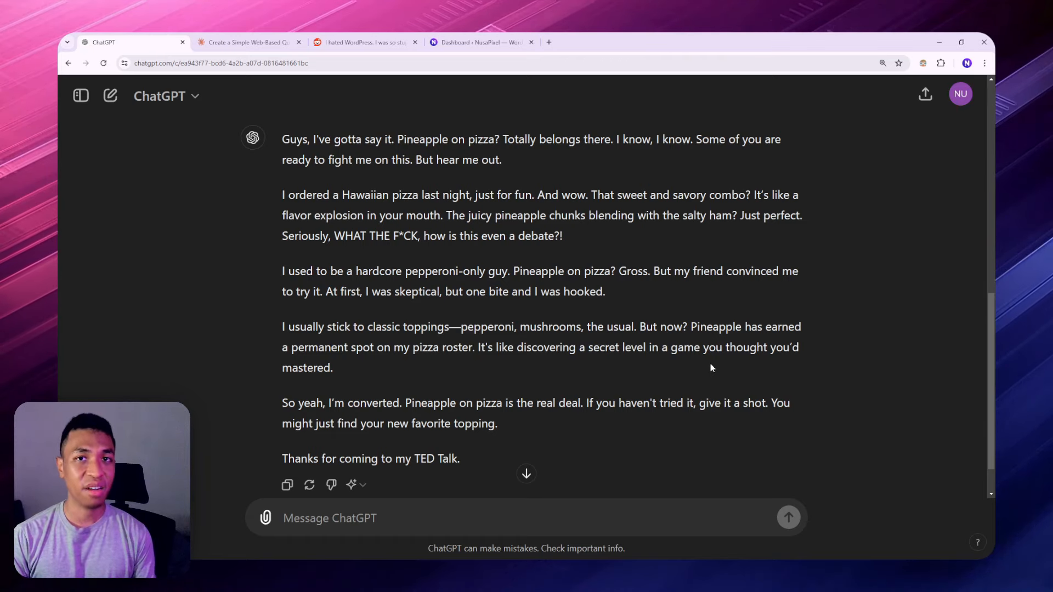
{"action": "mouse_move", "coordinate": [703, 363]}
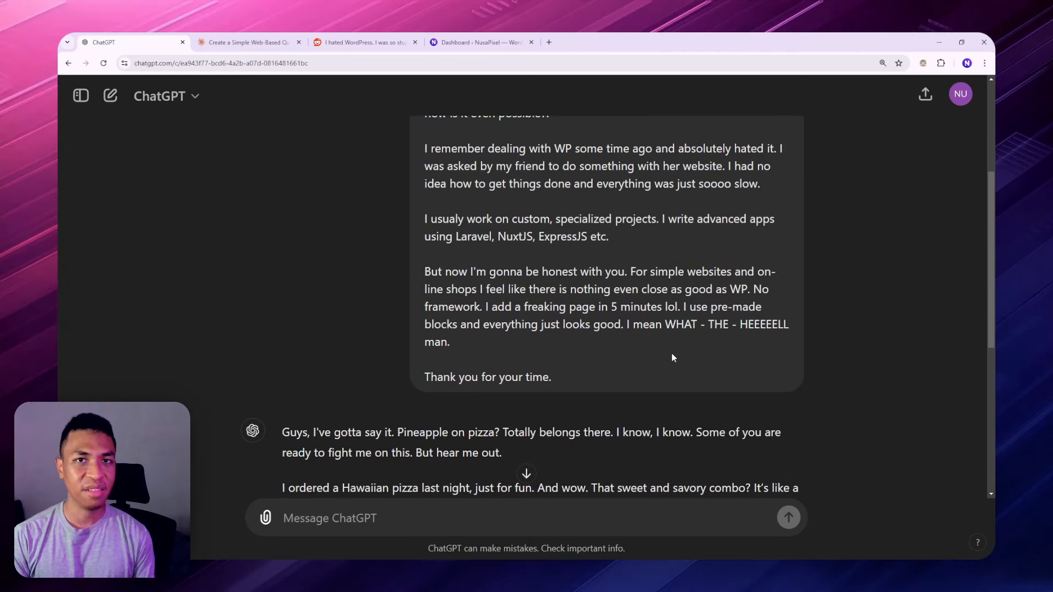
{"action": "scroll", "scroll_direction": "down", "scroll_amount": 3}
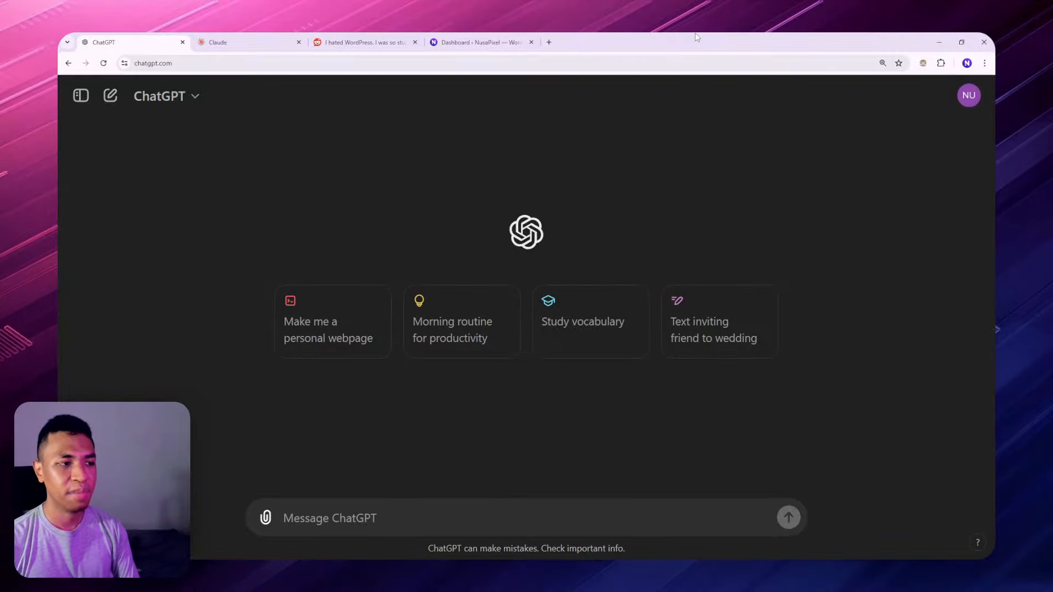
Step: Draft a request for three relevant emojis for the YouTube Short 'Gutenberg is better than Elementor page builder'
{"action": "left_click", "coordinate": [329, 518]}
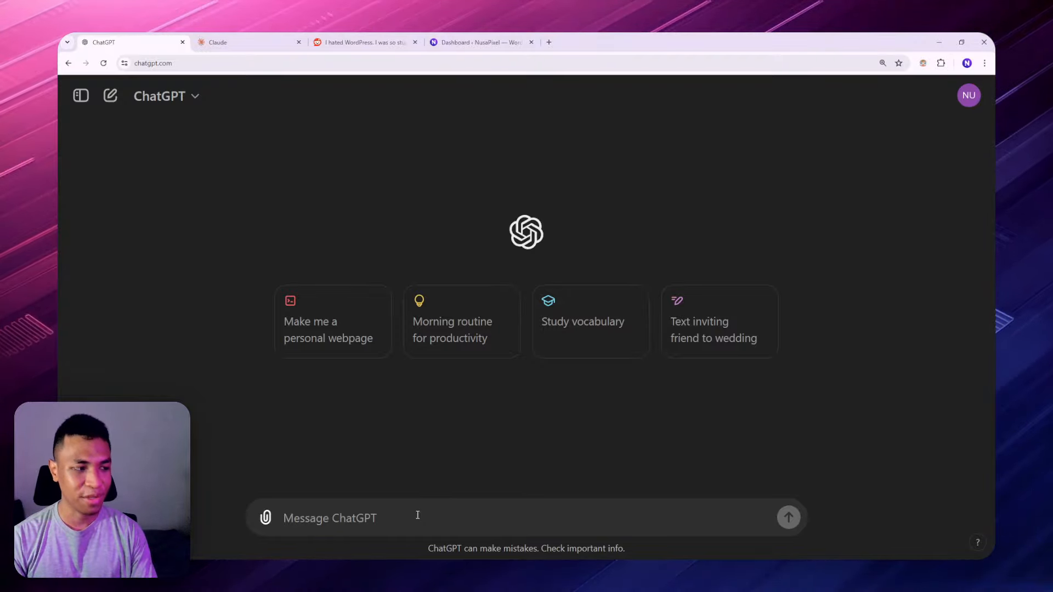
{"action": "type", "text": "Give me three relevant emojis for a YouTube Short titled \"Gutenberg is better than Elementor page builder\"."}
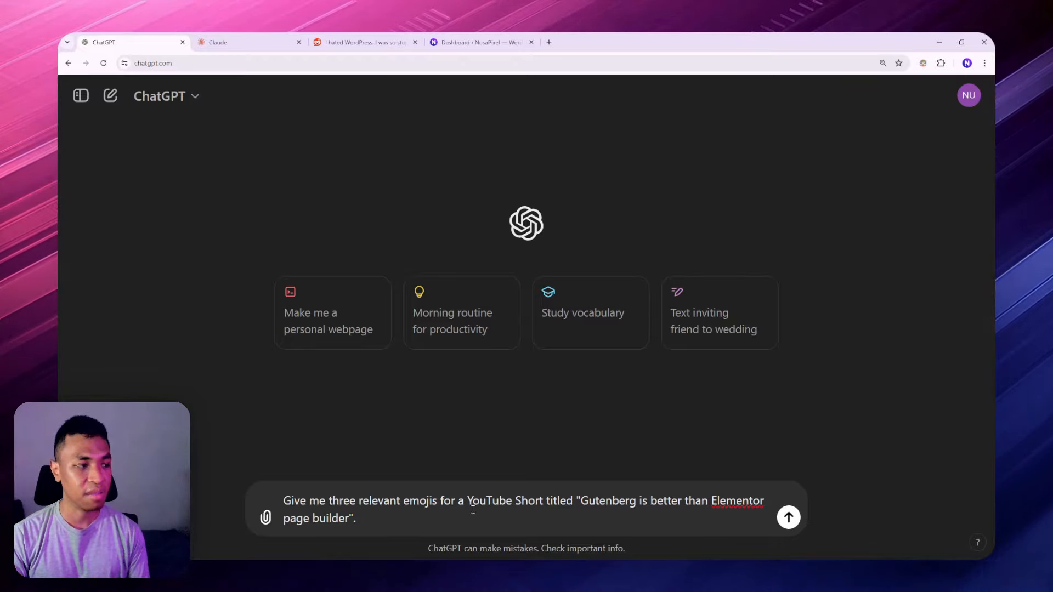
{"action": "mouse_move", "coordinate": [402, 446]}
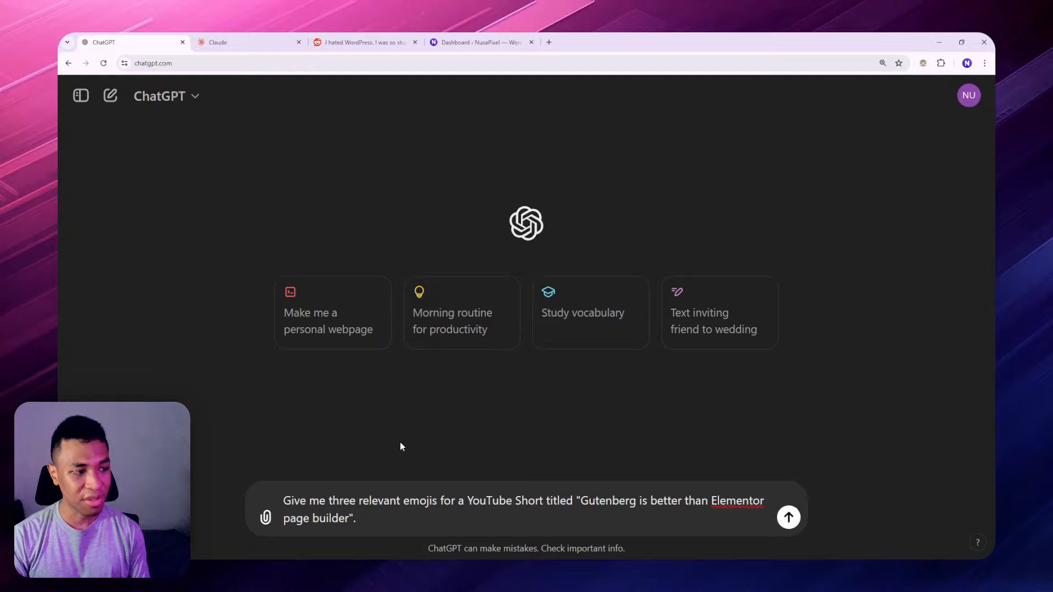
{"action": "mouse_move", "coordinate": [582, 522]}
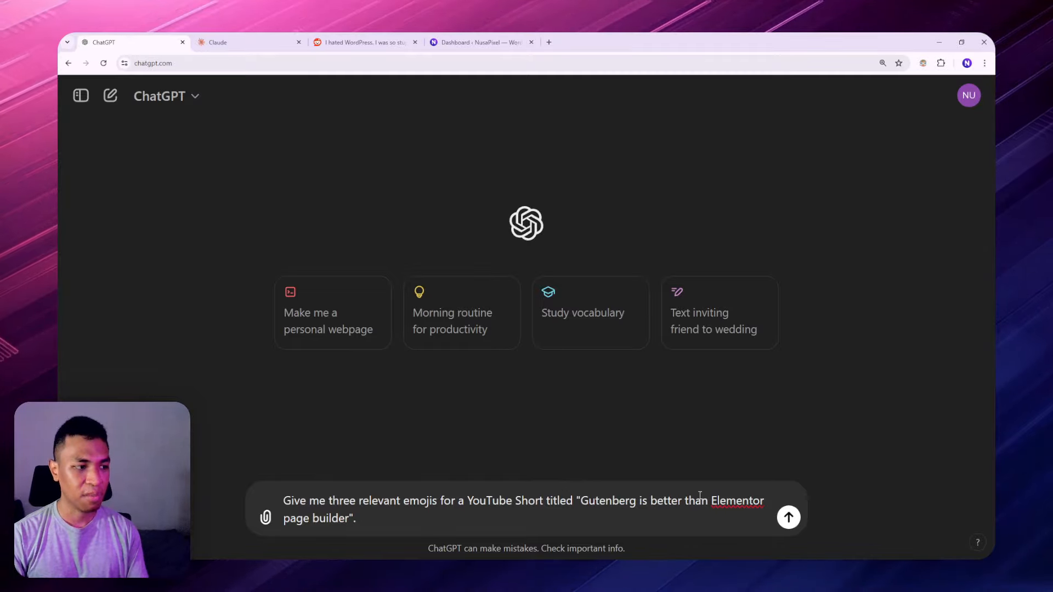
Step: Send the emoji request and get three emojis for the Gutenberg versus Elementor Short
{"action": "left_click", "coordinate": [789, 516]}
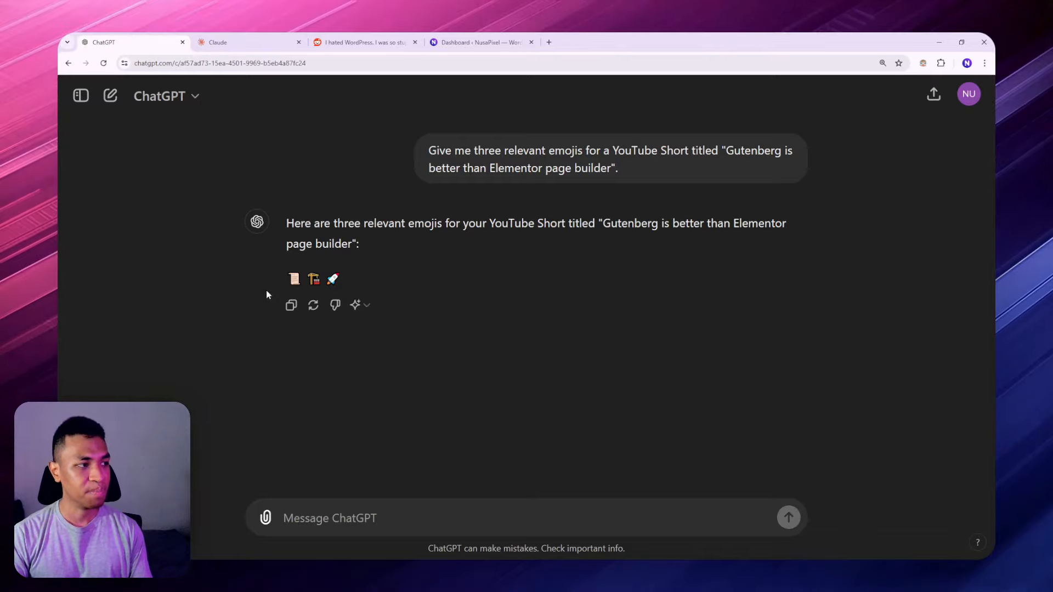
{"action": "mouse_move", "coordinate": [344, 284]}
{"action": "type", "text": "Give me three relevant emojis for a YouTube Short titled \"Gutenberg is better than Elementor page builder\". Response in three separate code windows for each emoji so I can copy it quickly."}
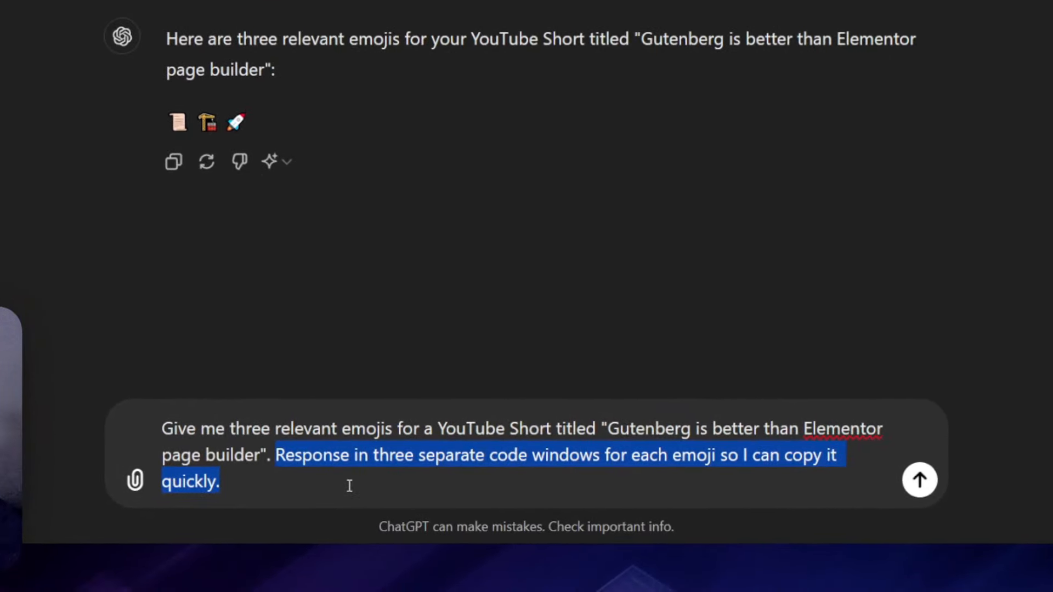
Step: Revise the prompt to ask for the three emojis in three separate code windows and send it
{"action": "left_click", "coordinate": [416, 454]}
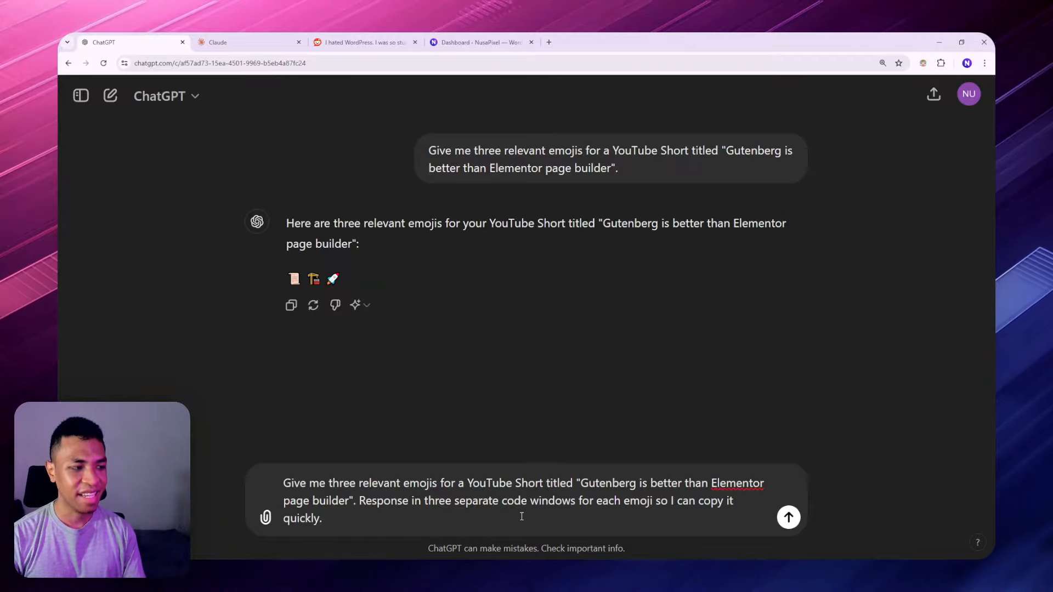
{"action": "mouse_move", "coordinate": [680, 253]}
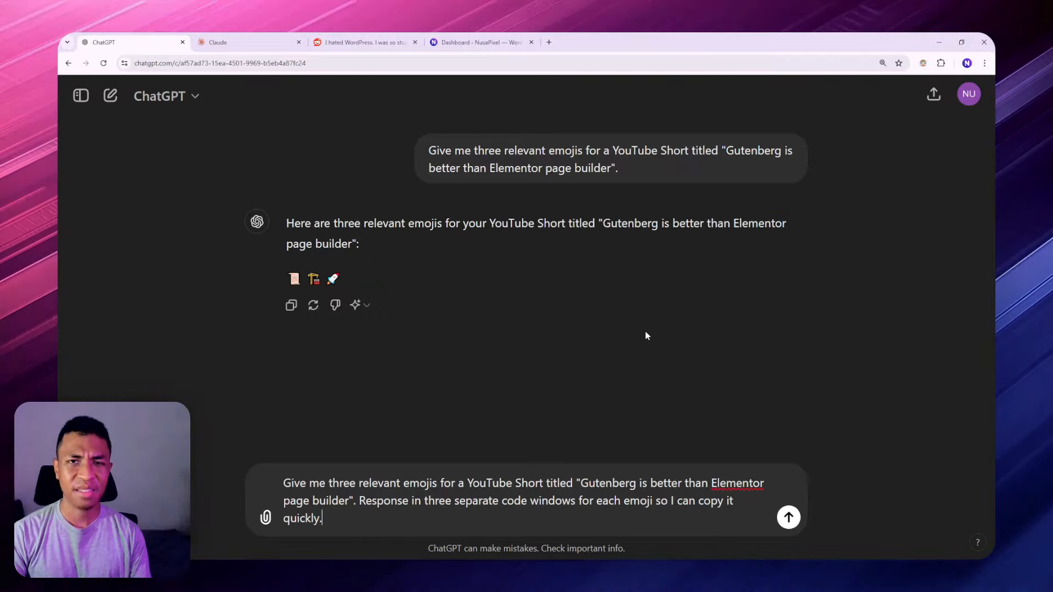
{"action": "left_click", "coordinate": [788, 517]}
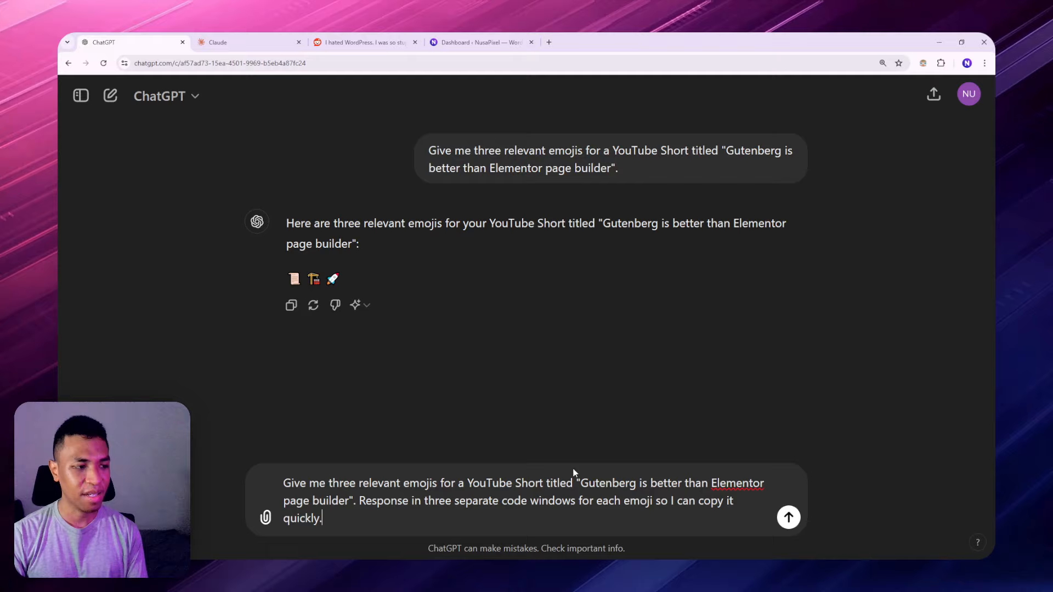
{"action": "double_click", "coordinate": [520, 500]}
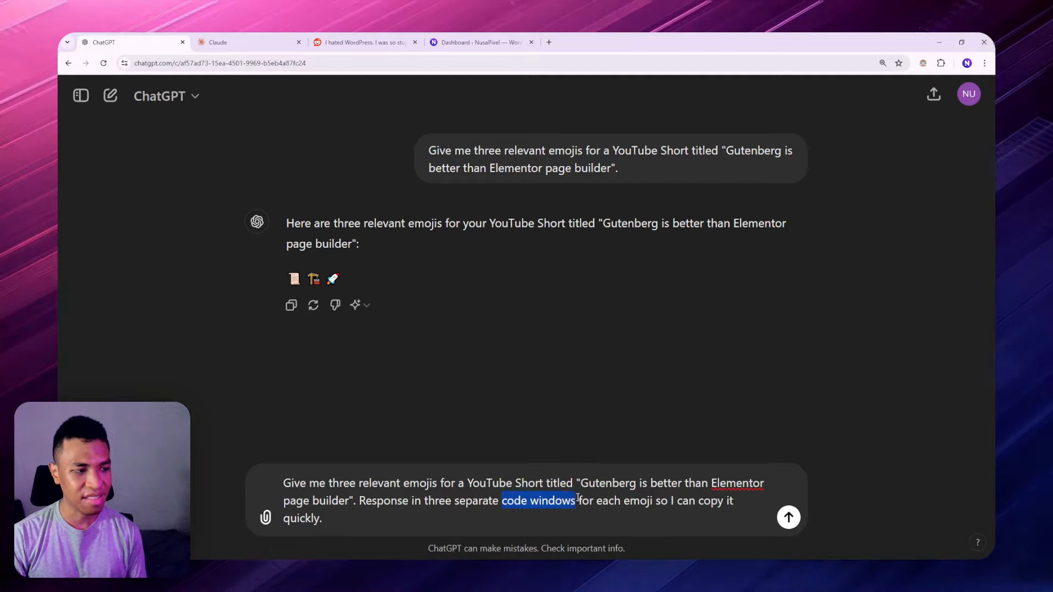
{"action": "mouse_move", "coordinate": [658, 325]}
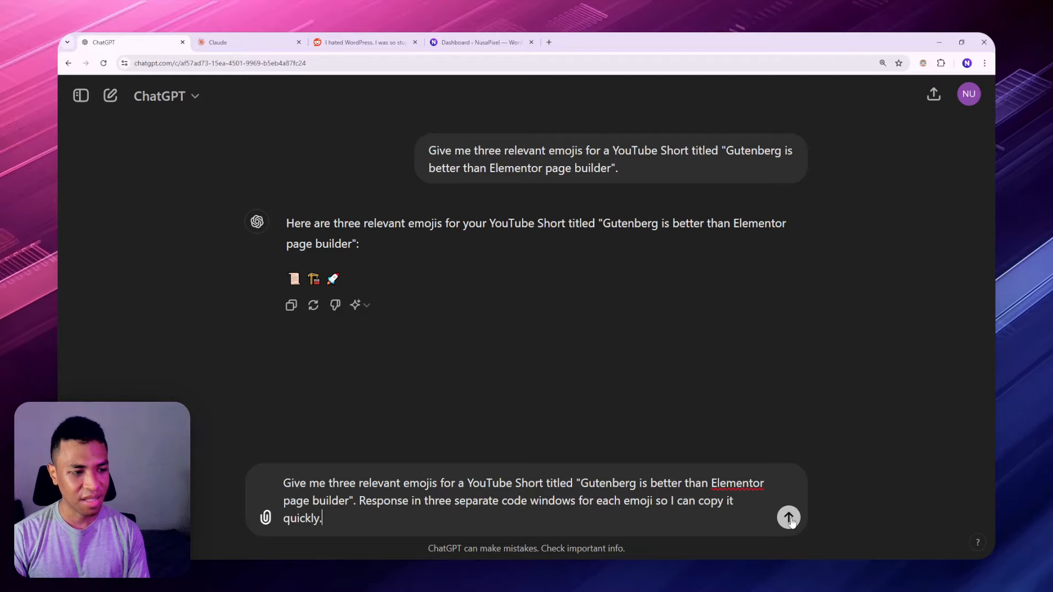
{"action": "left_click", "coordinate": [788, 518]}
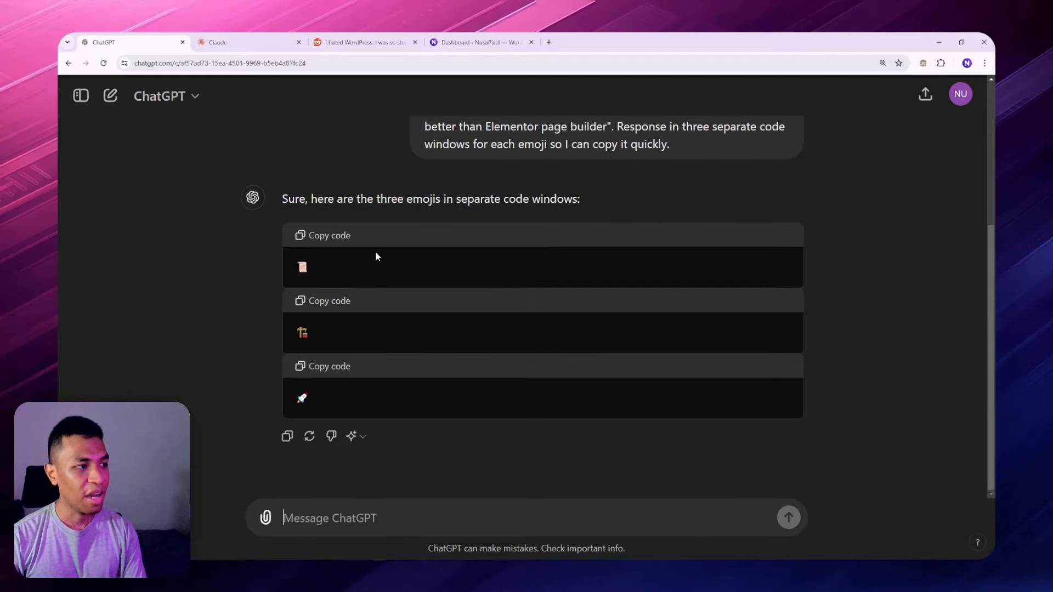
{"action": "mouse_move", "coordinate": [360, 294]}
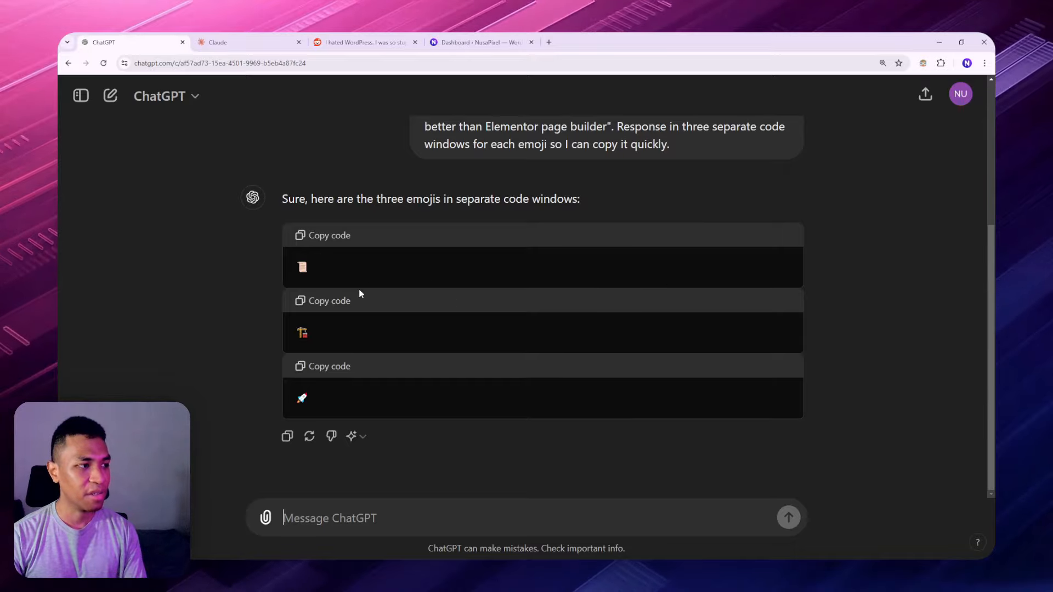
{"action": "mouse_move", "coordinate": [402, 265]}
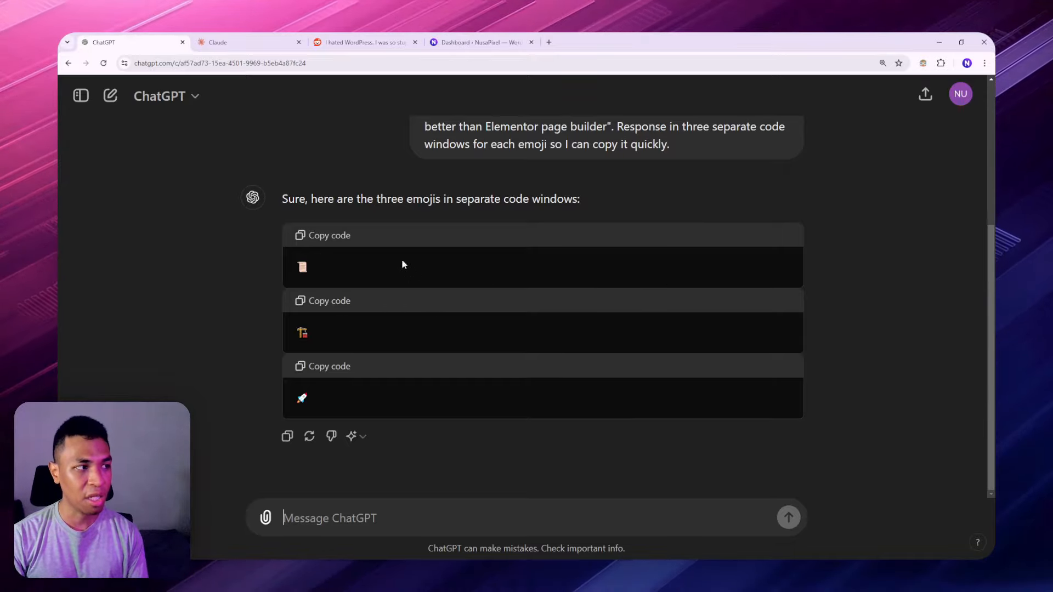
Step: Copy the first emoji from its code window into the message field, then move to the Claude tab
{"action": "left_click", "coordinate": [329, 235]}
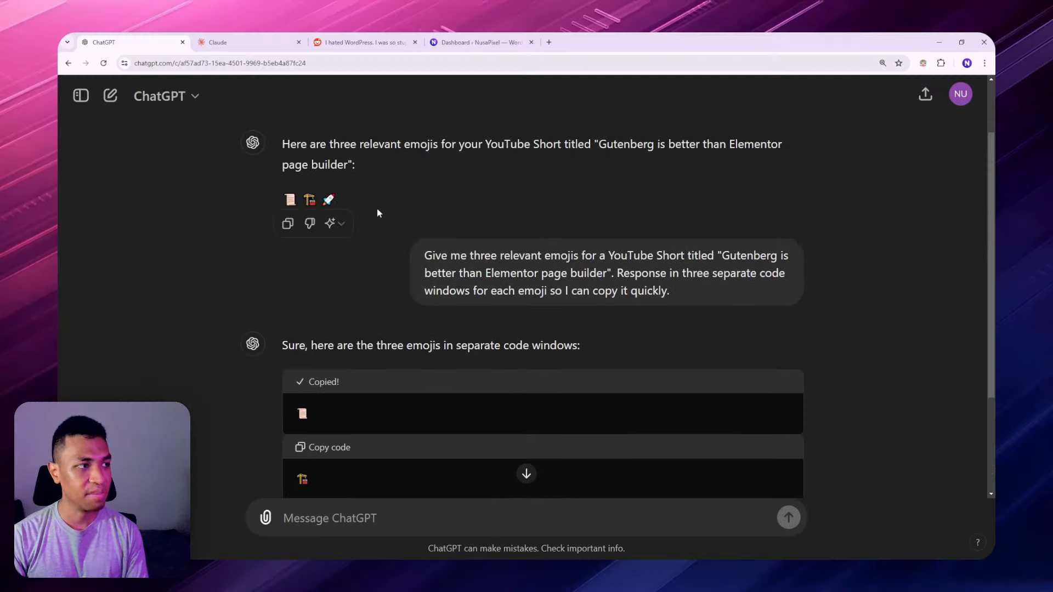
{"action": "scroll", "scroll_direction": "down", "scroll_amount": 3}
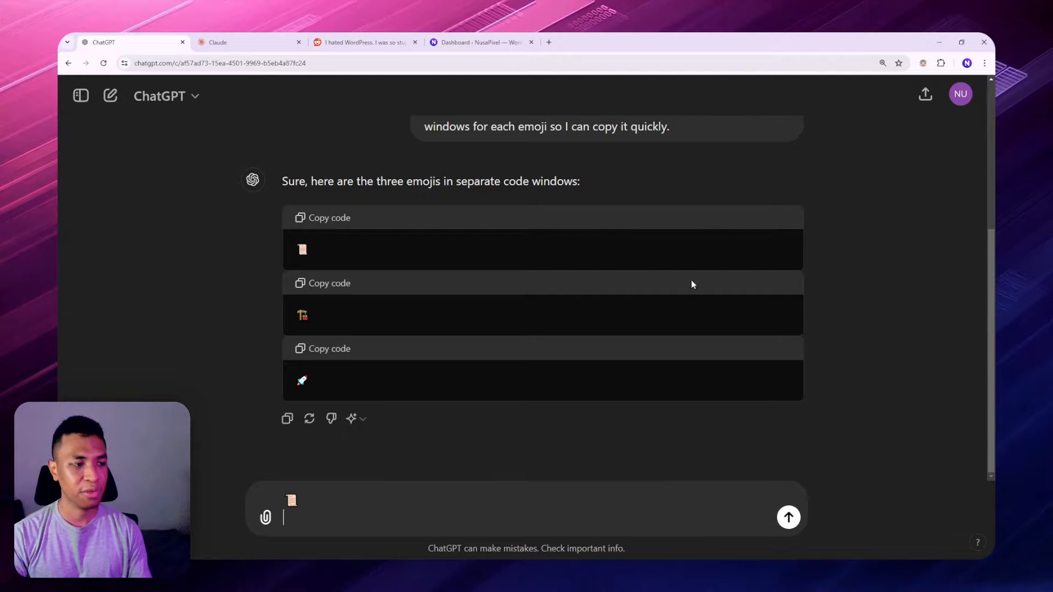
{"action": "mouse_move", "coordinate": [268, 295]}
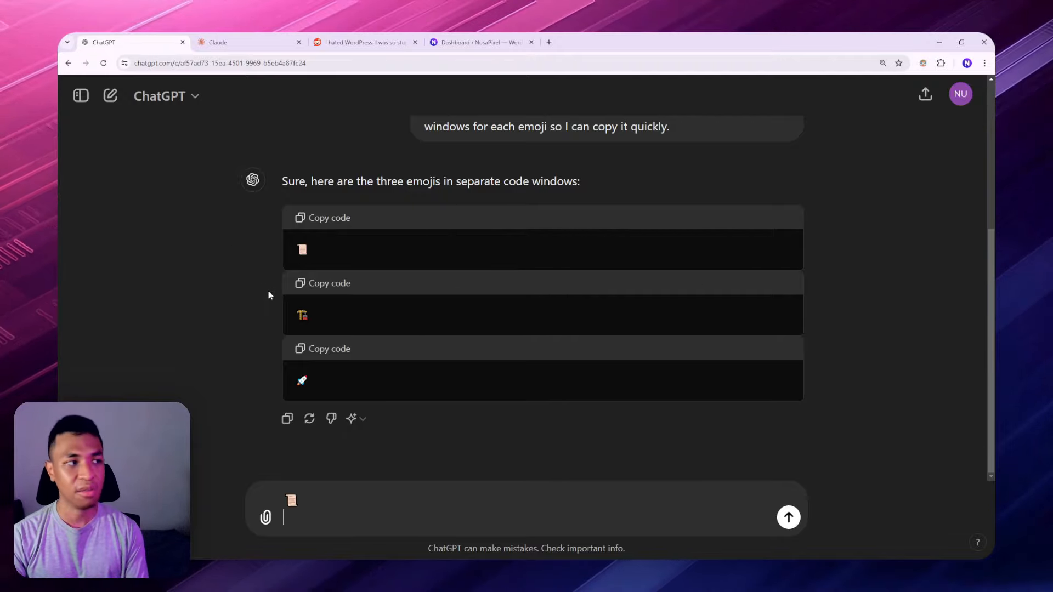
{"action": "left_click", "coordinate": [329, 218]}
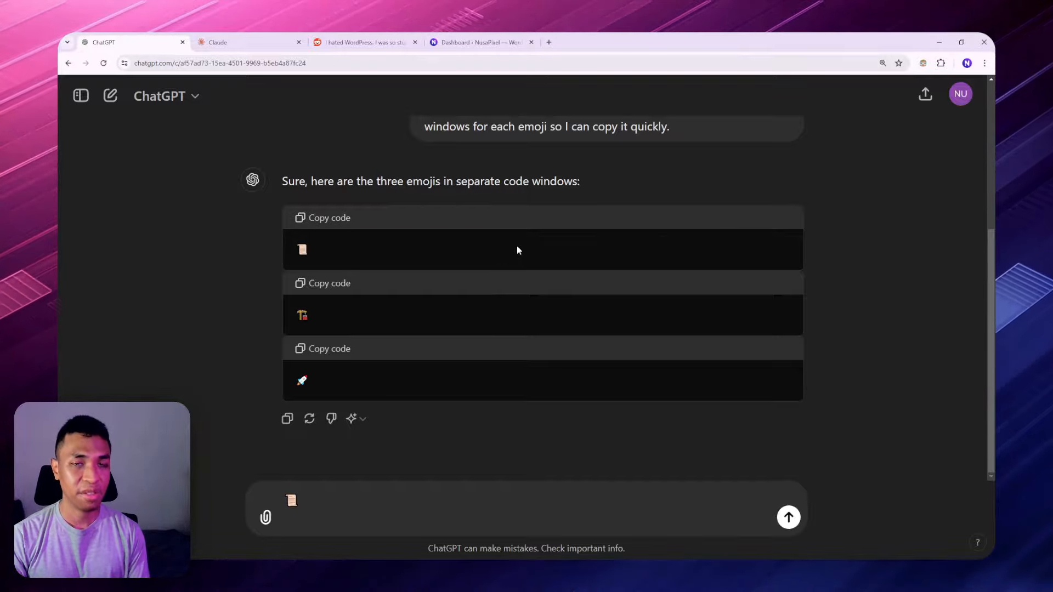
{"action": "left_click", "coordinate": [217, 42]}
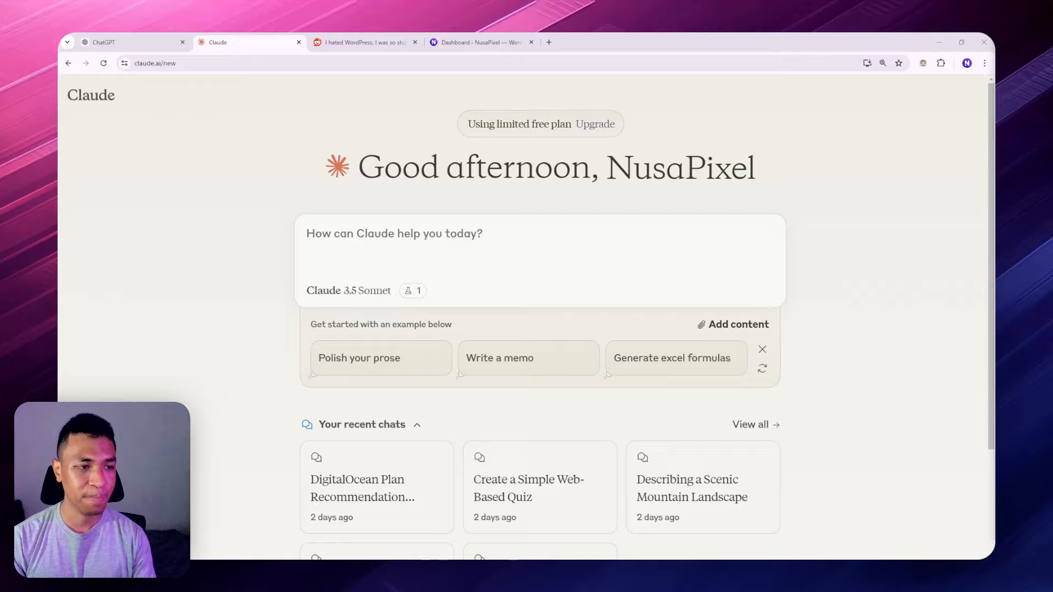
Step: Draft a Claude prompt setting up a persistent chat that returns relevant Instagram hashtags in a copyable code window
{"action": "type", "text": "In this chat window, I'm going to input an Instagram caption and your task is to respond with relevant hashtags for the caption in a code window so I can copy it quickly. Got it?"}
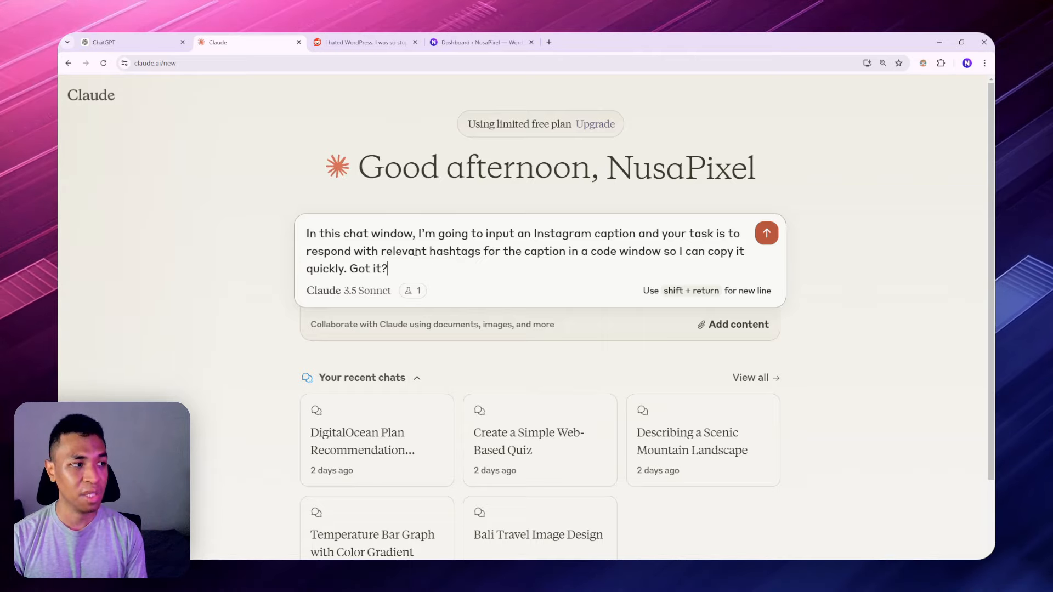
Step: Send Claude the instruction to answer each Instagram caption with hashtags in a code window
{"action": "left_click_drag", "start_coordinate": [420, 233], "coordinate": [387, 268]}
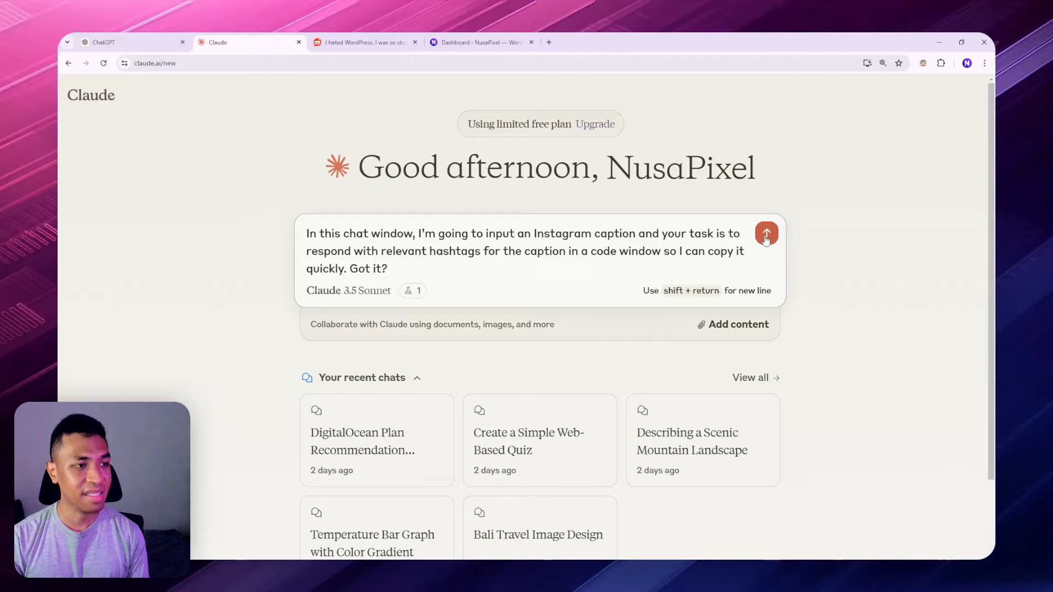
{"action": "left_click", "coordinate": [765, 233]}
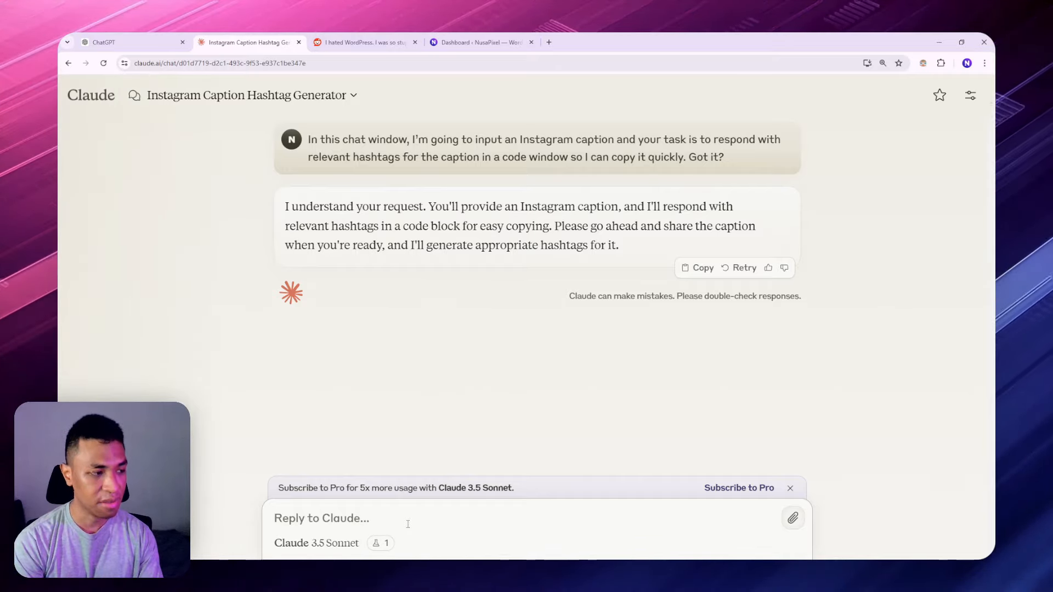
Step: Test the generator with the captions 'I'm hungry' and 'It's rainy today' to get hashtag code blocks
{"action": "type", "text": "I'm hu"}
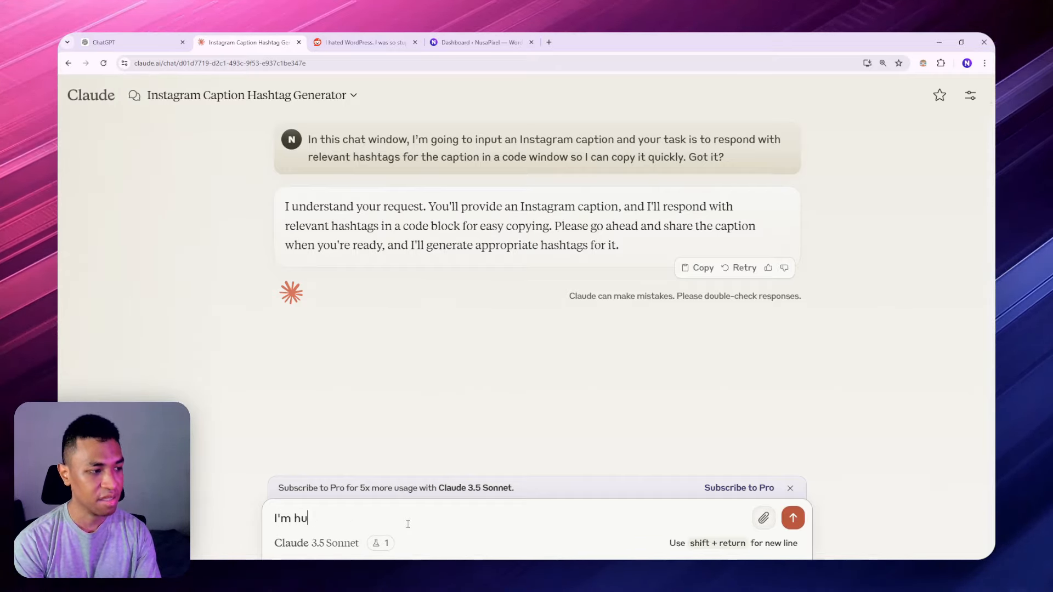
{"action": "left_click", "coordinate": [792, 517]}
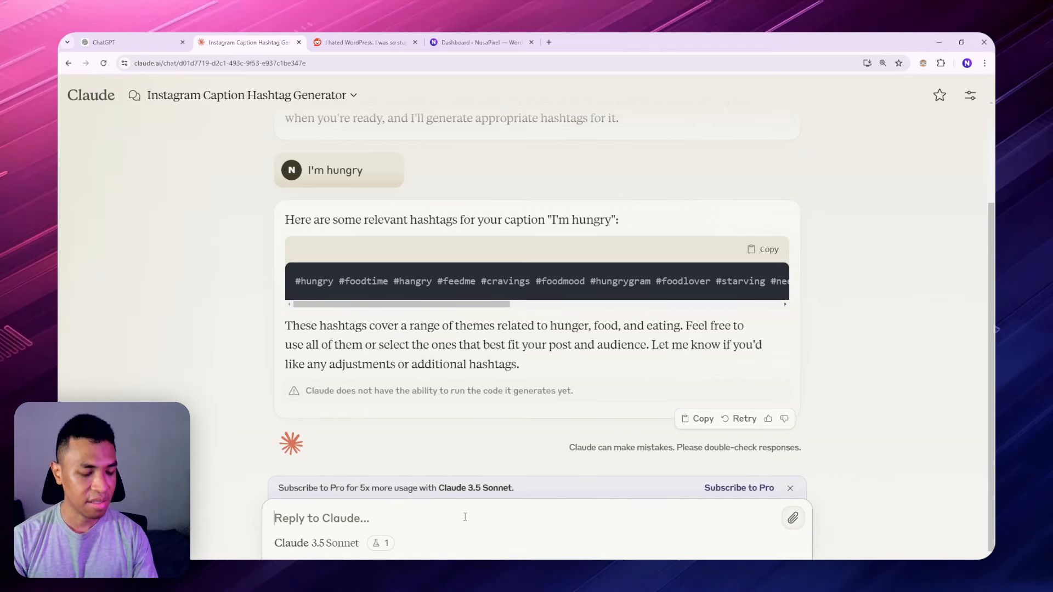
{"action": "type", "text": "It's rai"}
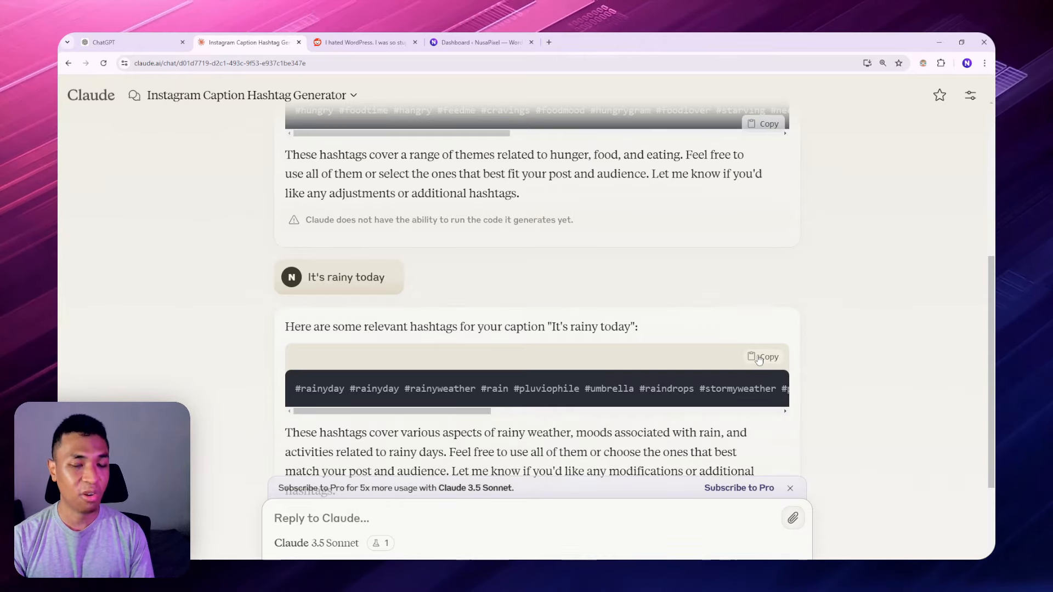
{"action": "scroll", "scroll_direction": "down", "scroll_amount": 3}
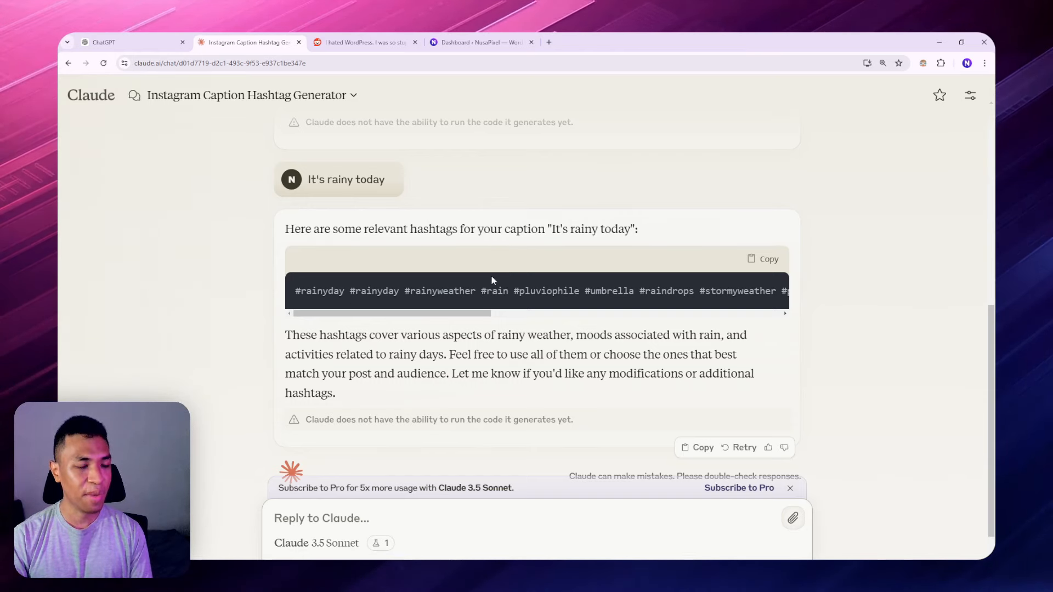
Step: Revisit Claude's original hashtag instruction, then return to the ChatGPT emoji conversation
{"action": "scroll", "scroll_direction": "up", "scroll_amount": 3}
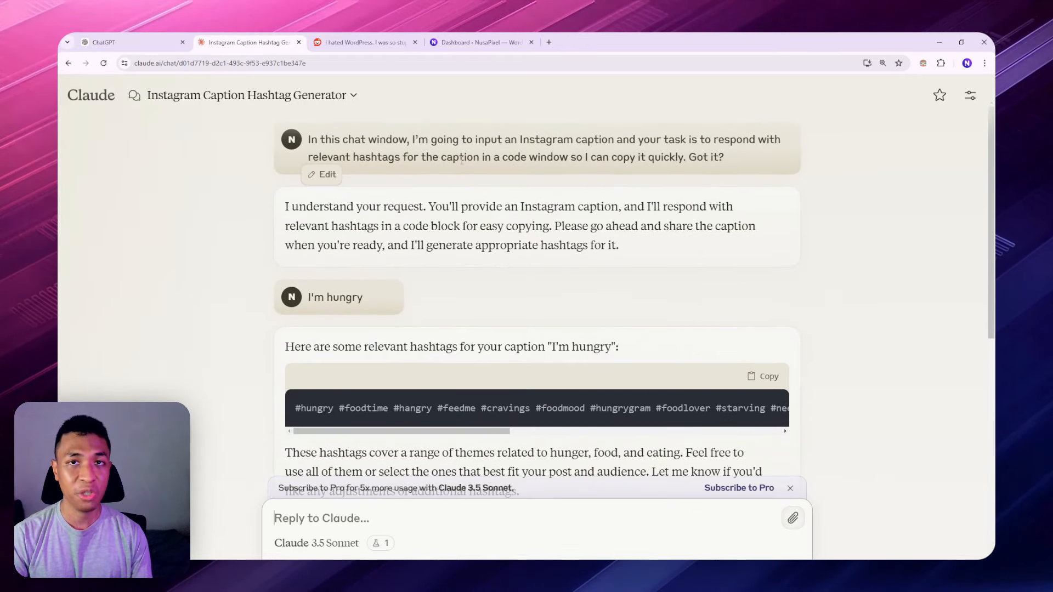
{"action": "mouse_move", "coordinate": [747, 204]}
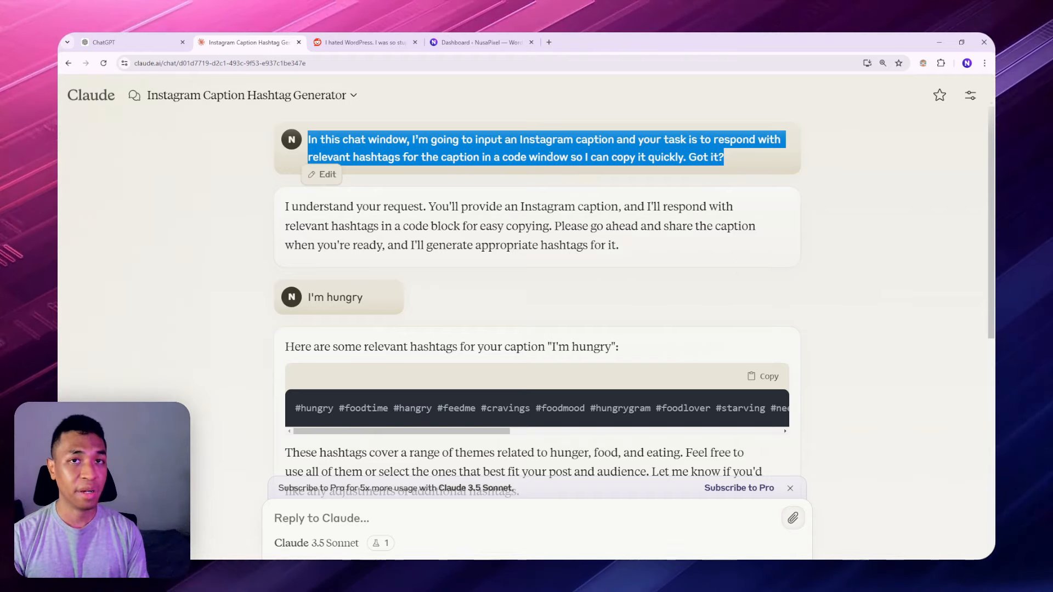
{"action": "left_click", "coordinate": [101, 43]}
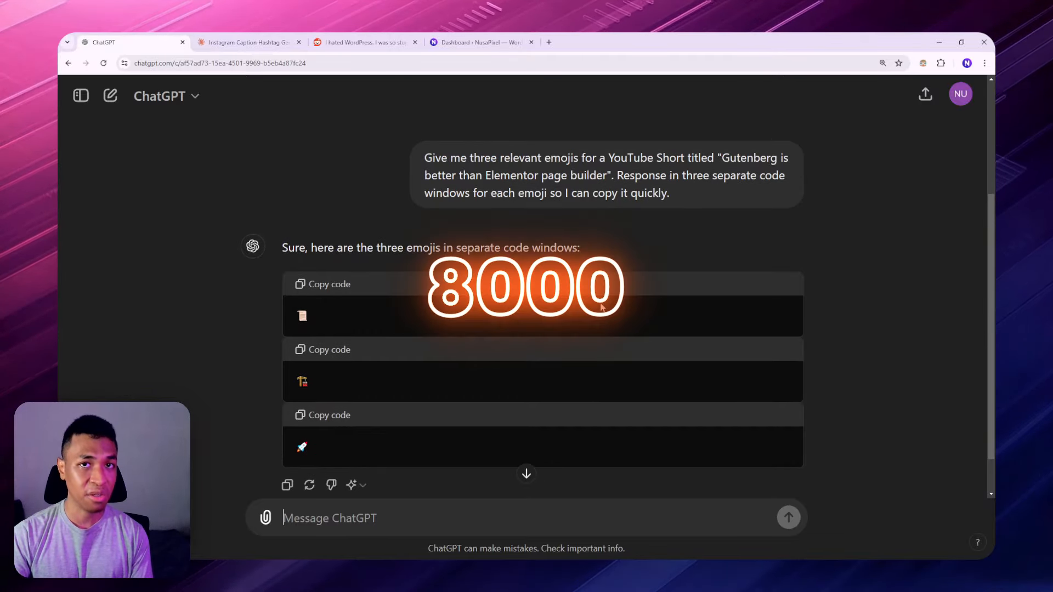
Step: Back in Claude, load the 'True or False Quiz on AI Web Tools' artifact preview in the quiz chat
{"action": "left_click", "coordinate": [247, 43]}
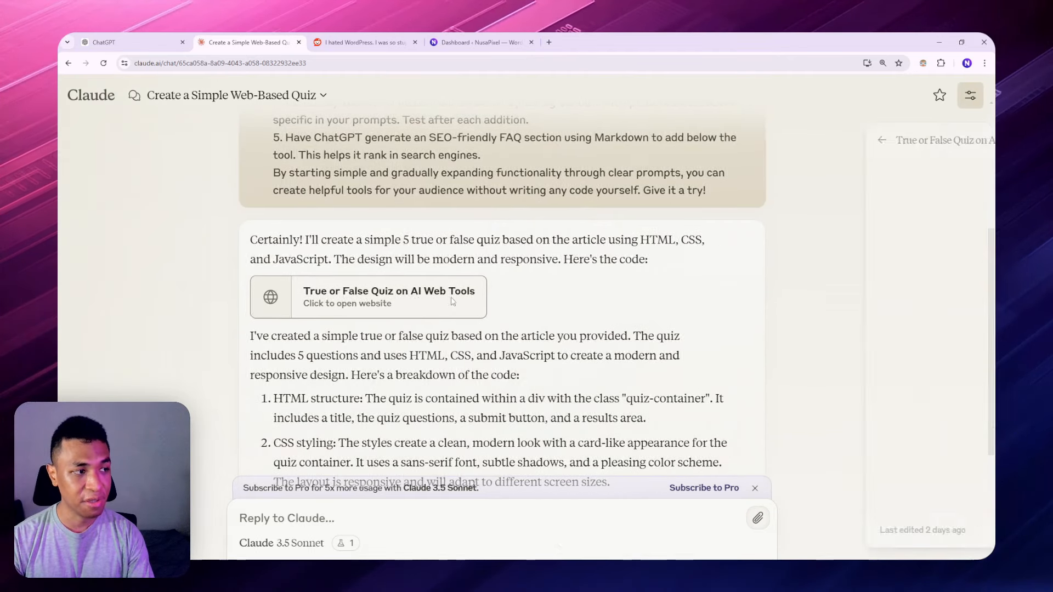
{"action": "left_click", "coordinate": [367, 297]}
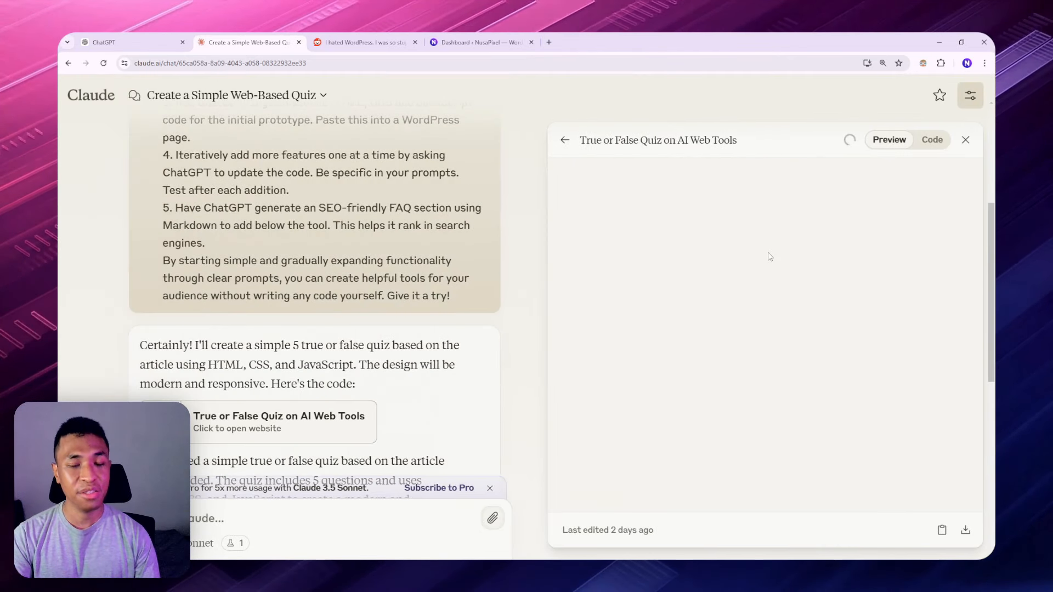